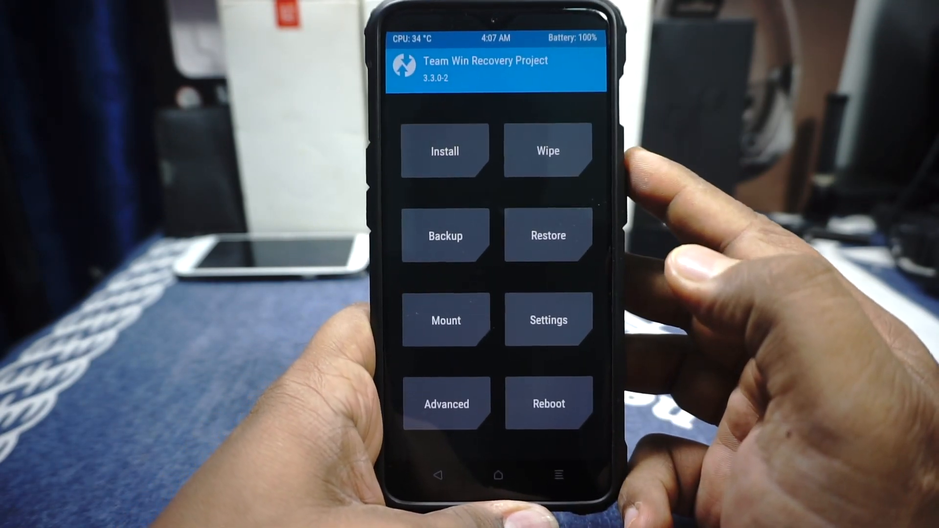
Step: Reboot the phone into Recovery and reach the Unmodified System Partition prompt
click(547, 150)
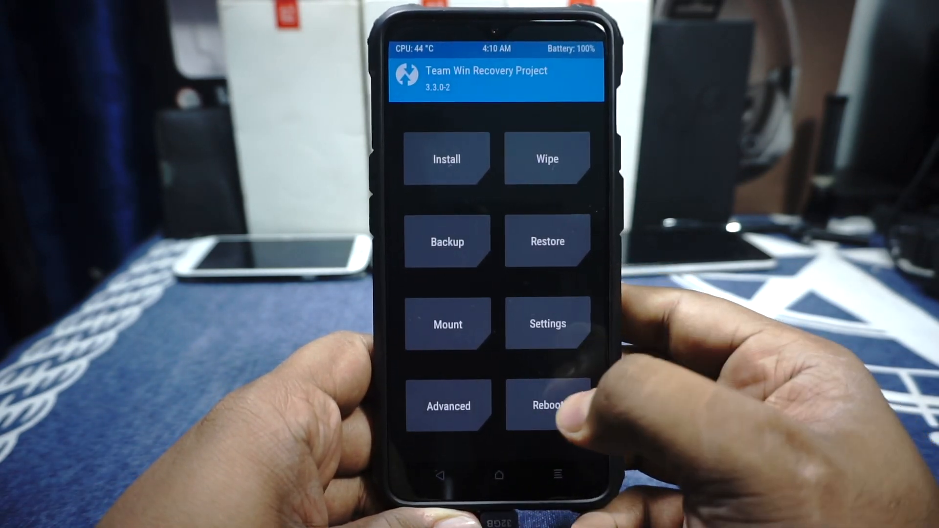
click(546, 405)
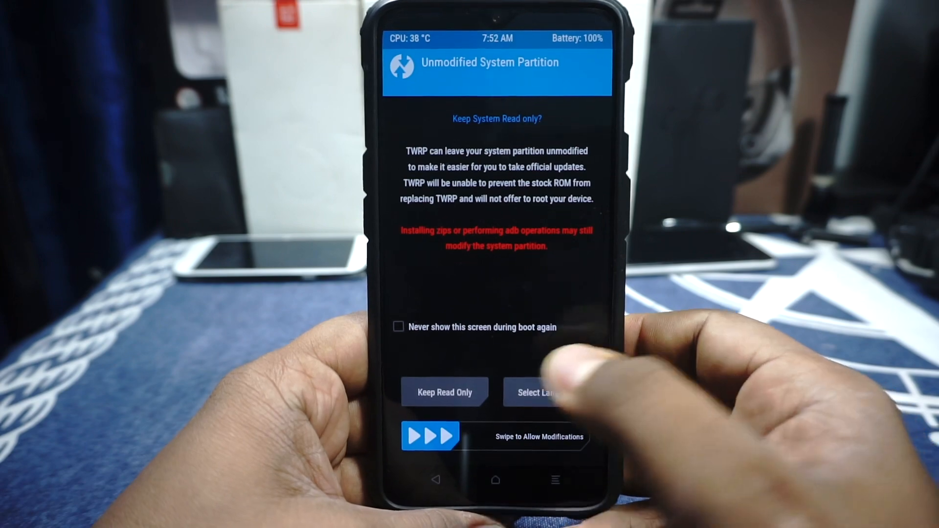
Step: Allow modifications to the system partition and land on the TWRP main menu
click(398, 327)
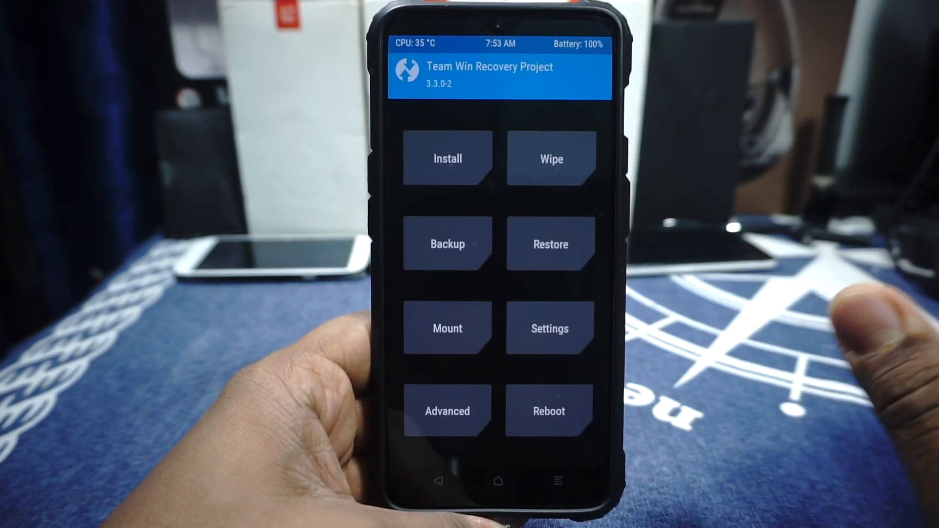
Step: Queue open_gapps-arm64-9.0-nano-20190523.zip from USB Storage in the installer
click(447, 158)
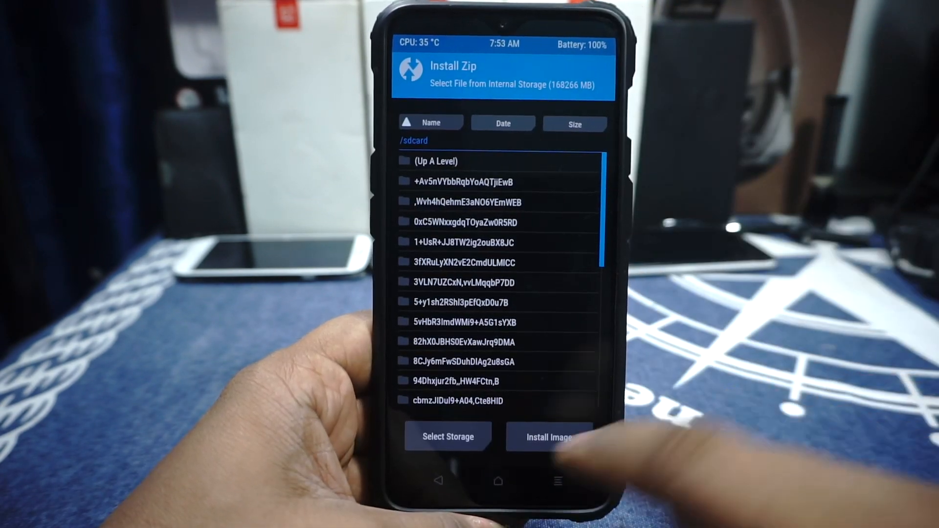
click(447, 436)
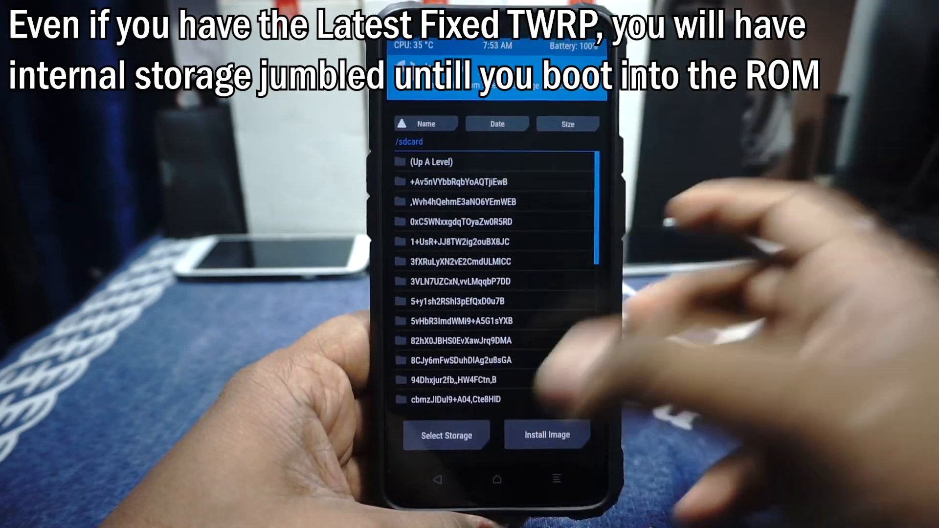
click(446, 434)
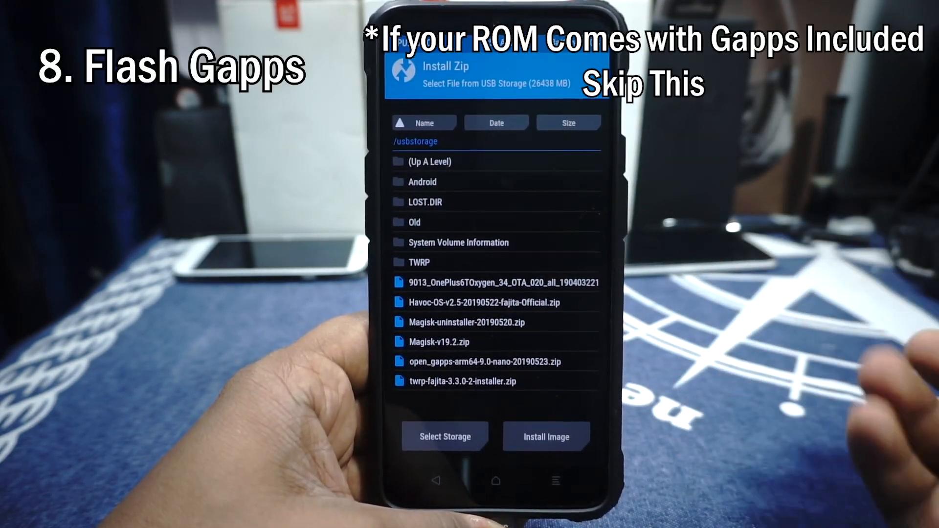
click(486, 362)
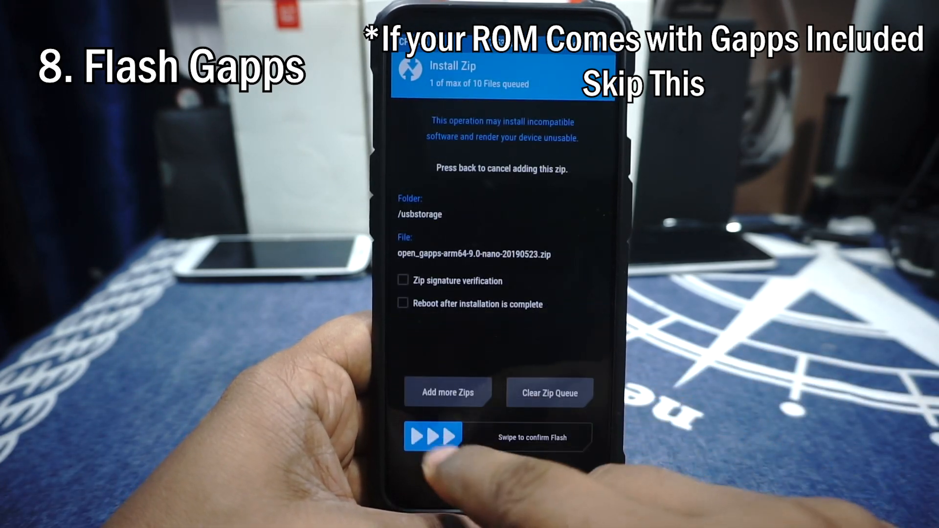